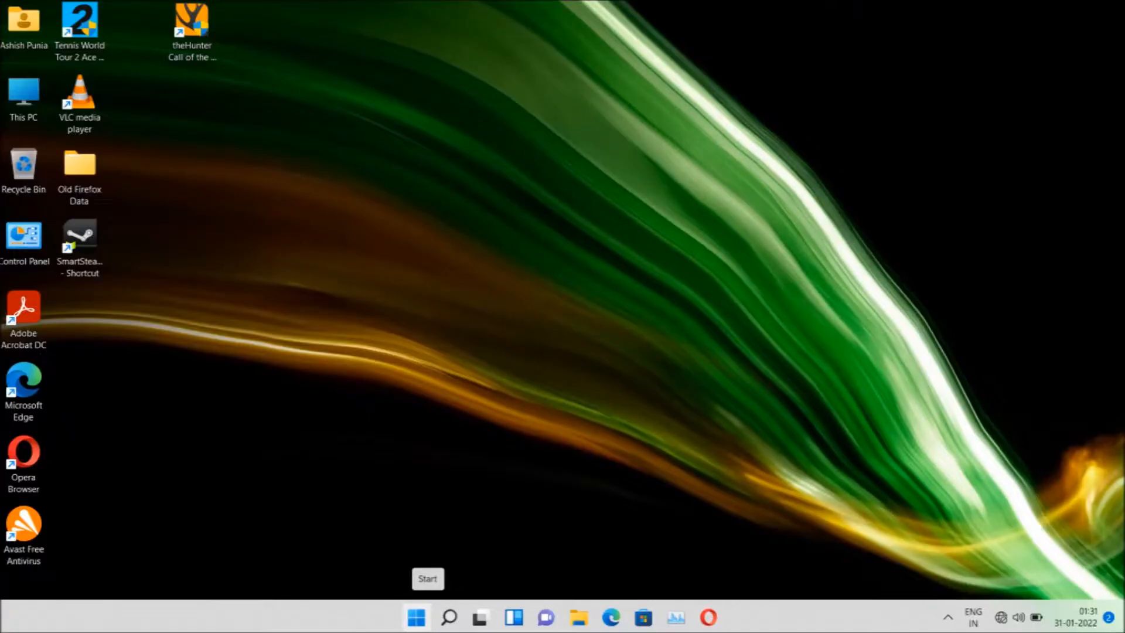
Search Windows for 'sound settings' to reach the System Sound page
{"action": "type", "text": "sound settings"}
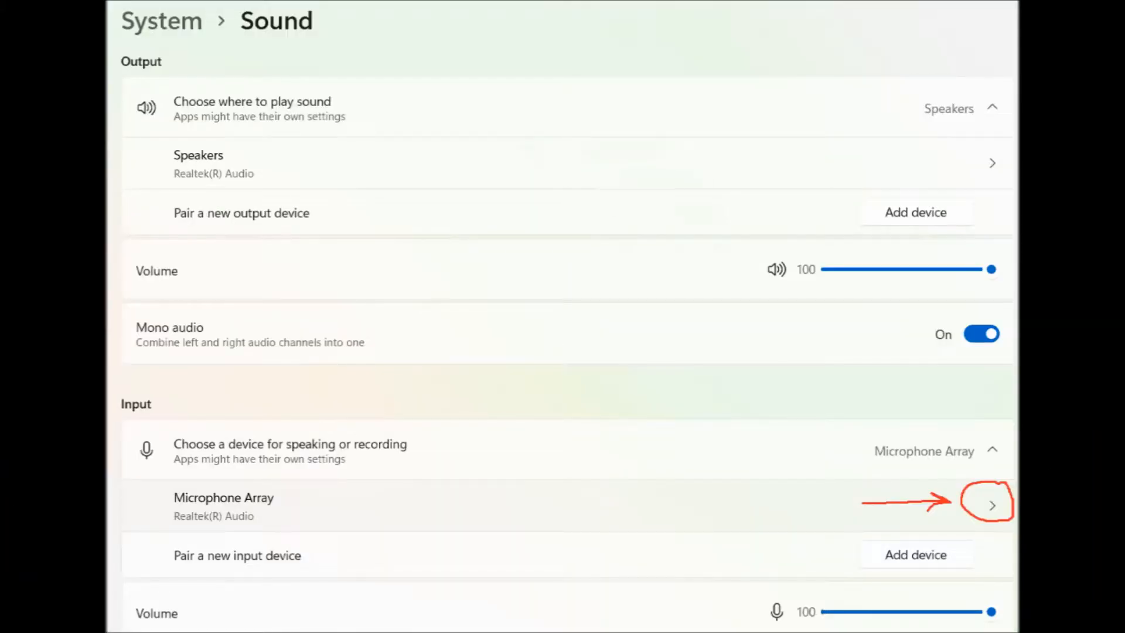
Show the Microphone Array input device's Properties from the Sound page
{"action": "left_click", "coordinate": [992, 504]}
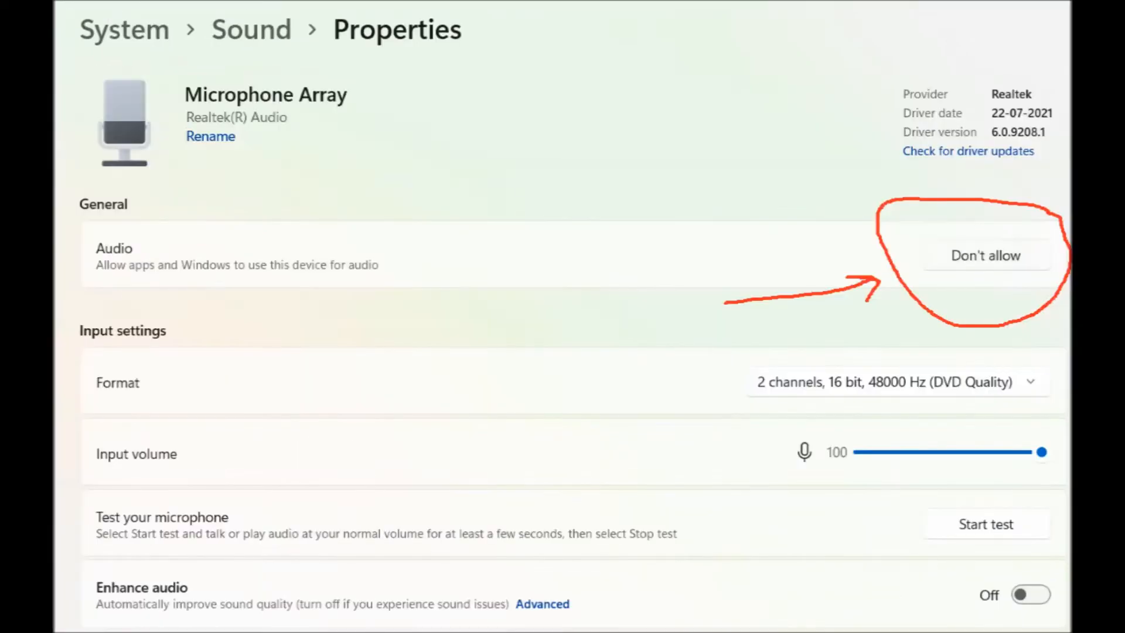